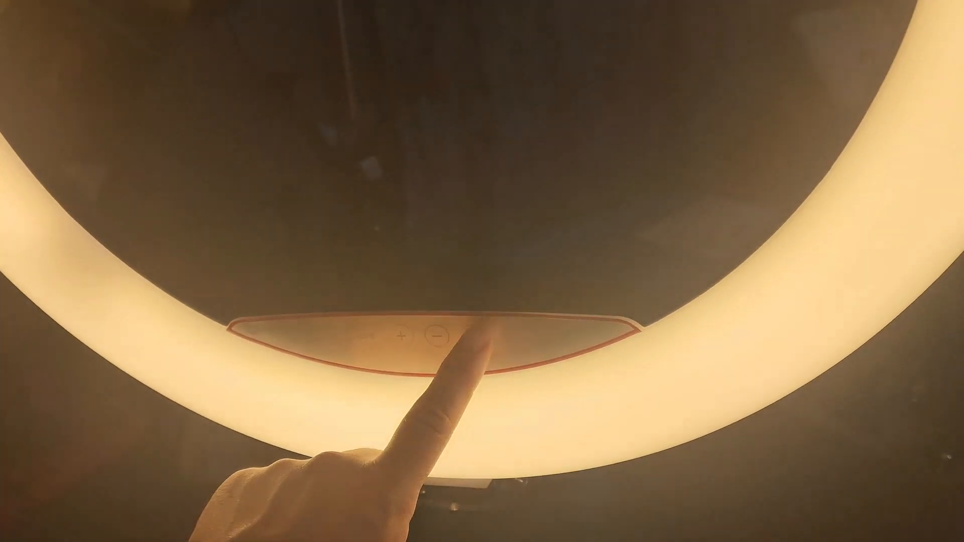
- Switch the ring light's colour temperature from warm yellow to cool white on its touch panel
{"action": "left_click", "coordinate": [438, 337]}
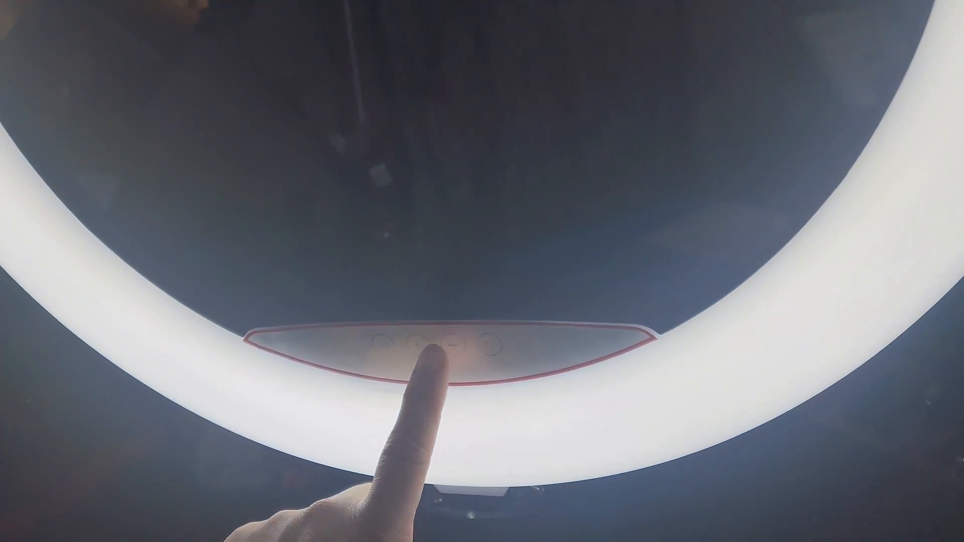